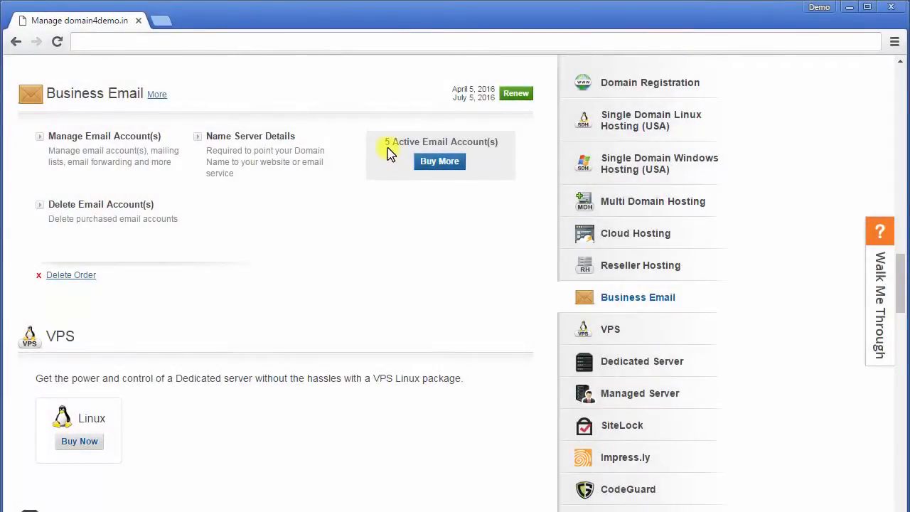
Delete the user_five mailbox from domain4demo.in's Manage Users list, leaving four email users
{"action": "left_click", "coordinate": [104, 136]}
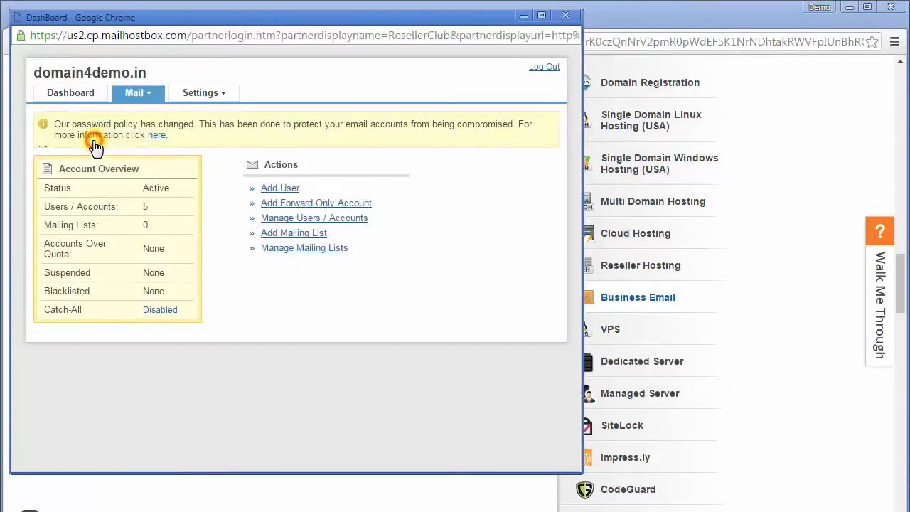
{"action": "left_click", "coordinate": [315, 217]}
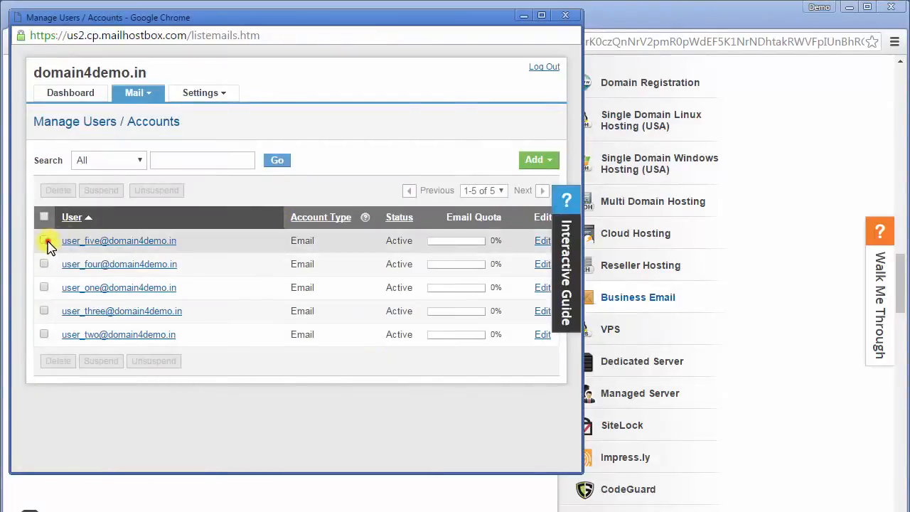
{"action": "left_click", "coordinate": [58, 190]}
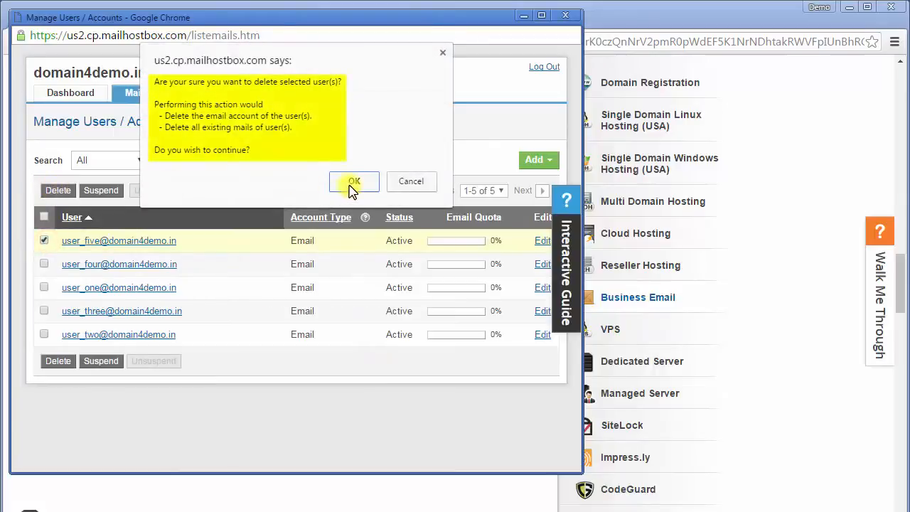
{"action": "left_click", "coordinate": [353, 182]}
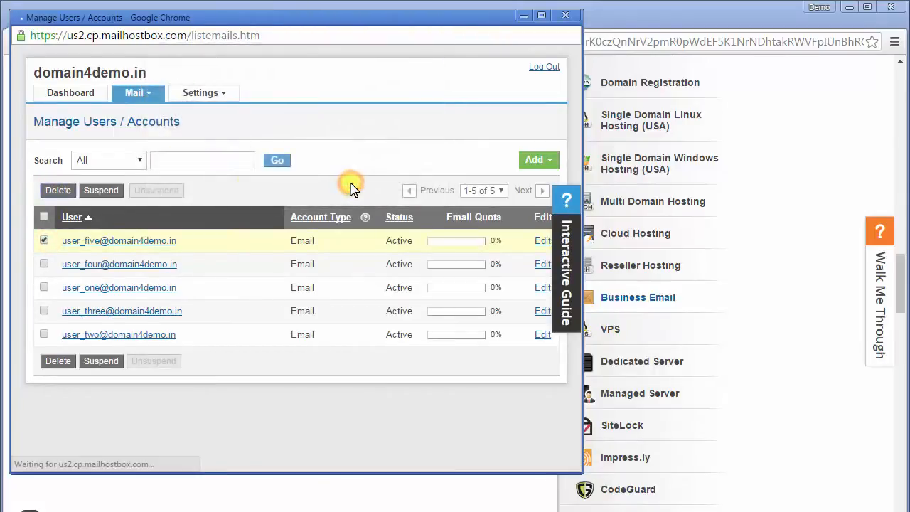
{"action": "left_click", "coordinate": [58, 190]}
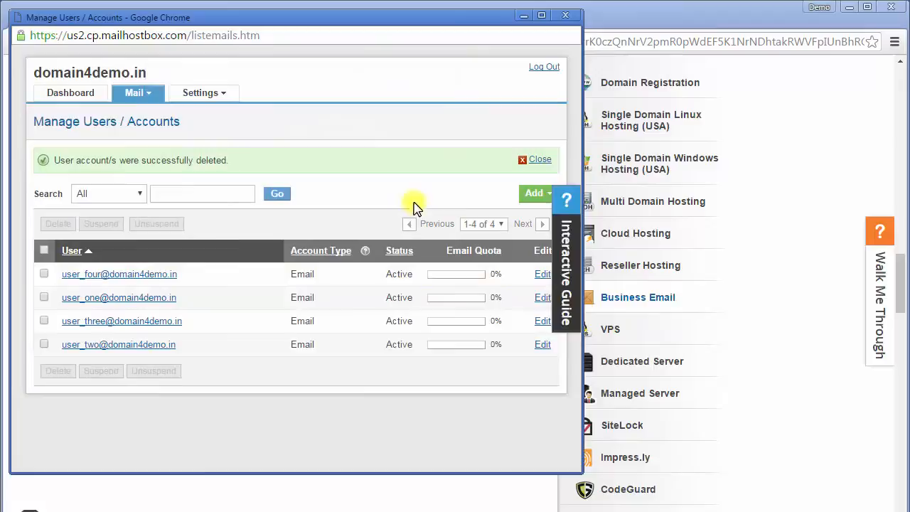
{"action": "left_click", "coordinate": [534, 193]}
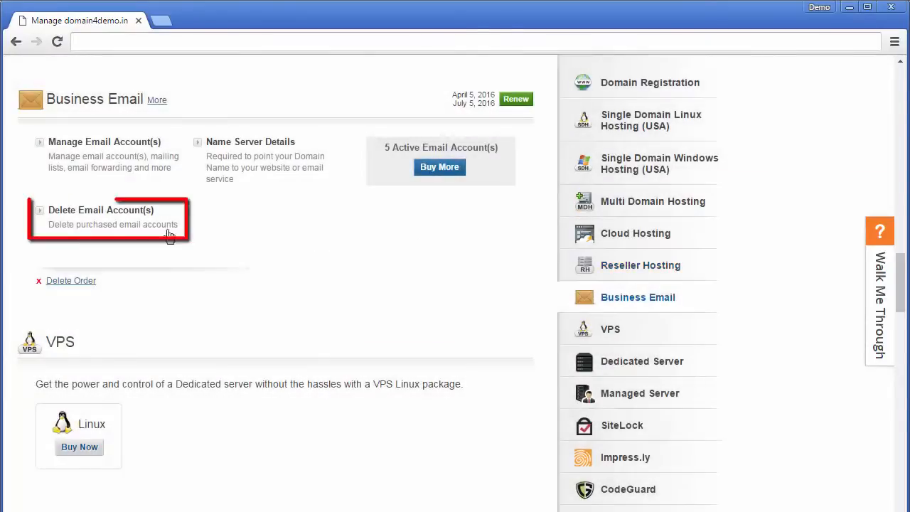
Remove 1 purchased email account from the Business Email order, leaving 4 active
{"action": "left_click", "coordinate": [101, 210]}
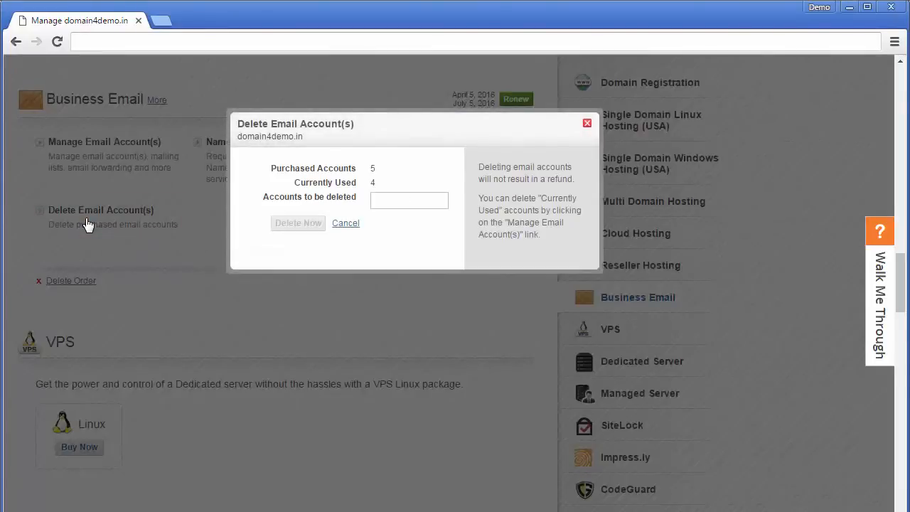
{"action": "mouse_move", "coordinate": [381, 186]}
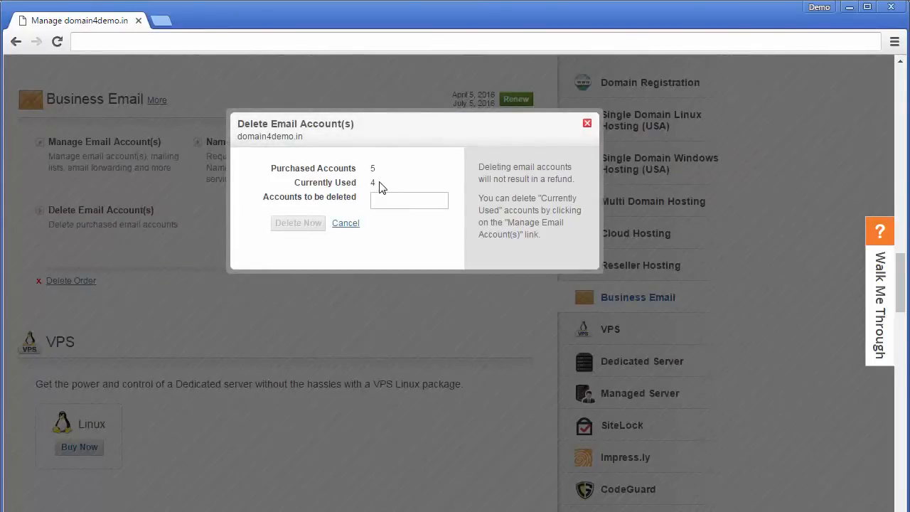
{"action": "type", "text": "1"}
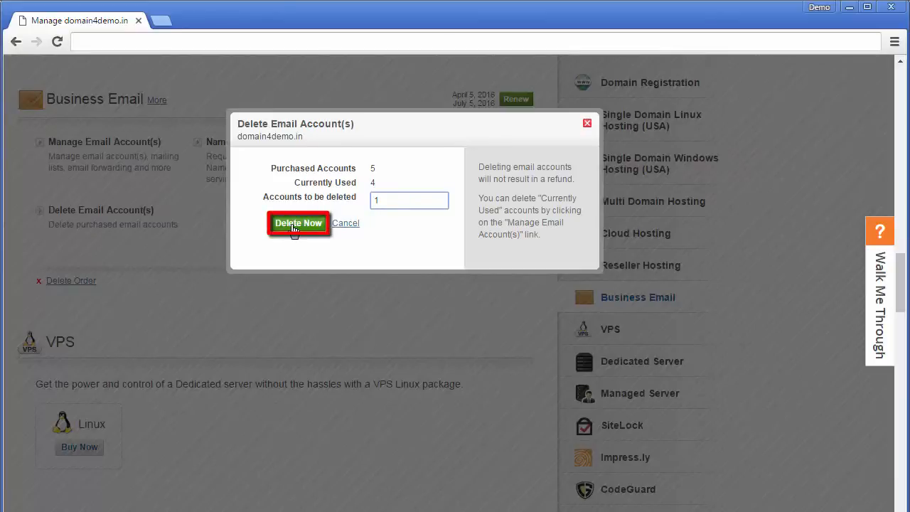
{"action": "left_click", "coordinate": [299, 223]}
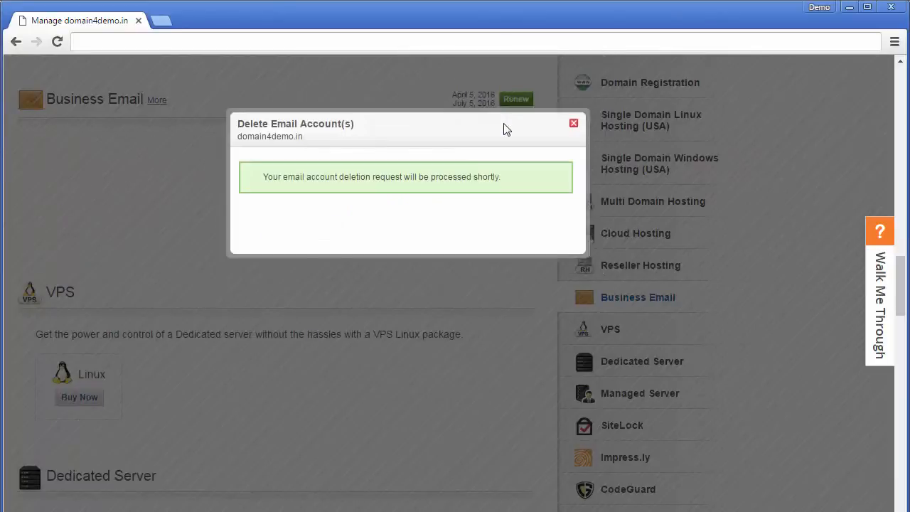
{"action": "left_click", "coordinate": [574, 123]}
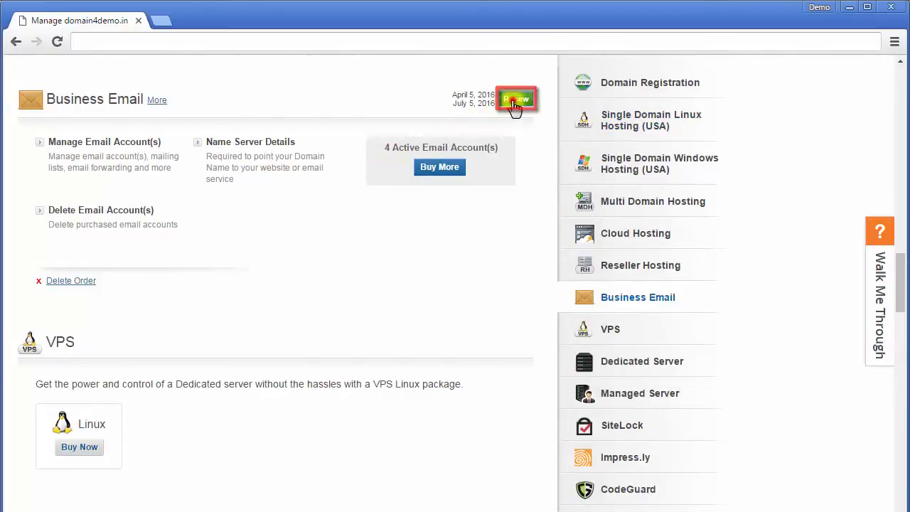
Bring up the Renew Order dialog now showing 4 email accounts
{"action": "left_click", "coordinate": [516, 98]}
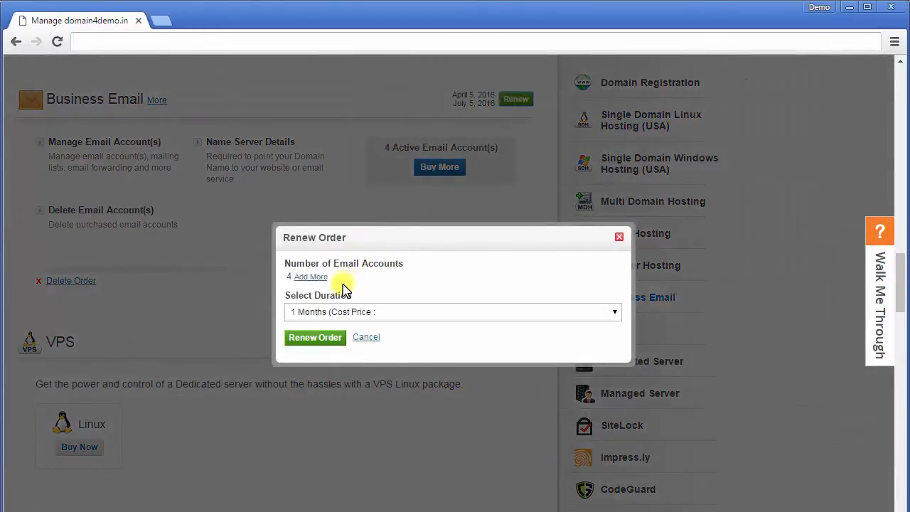